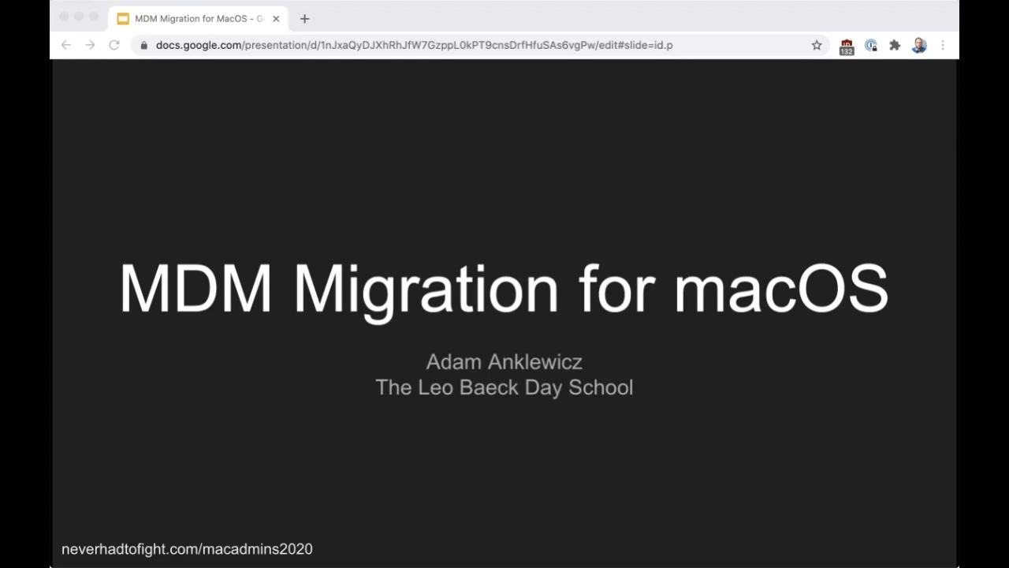
mouse_move(708, 294)
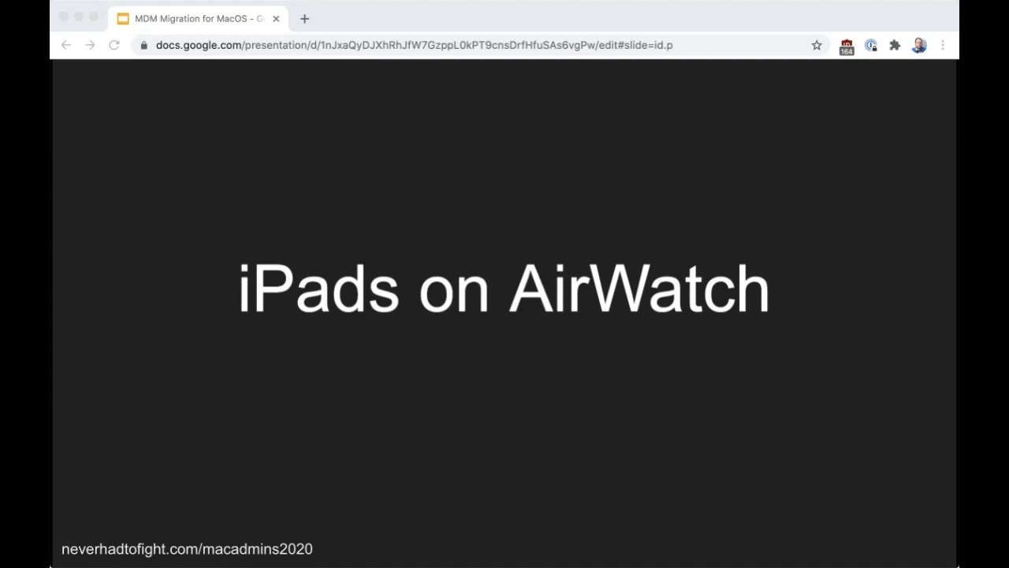
mouse_move(726, 290)
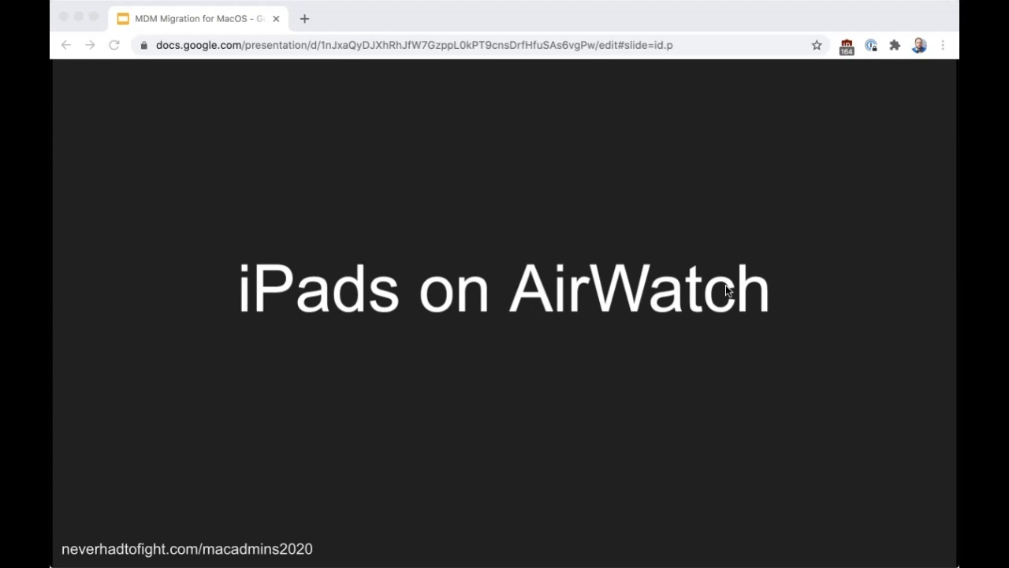
mouse_move(718, 302)
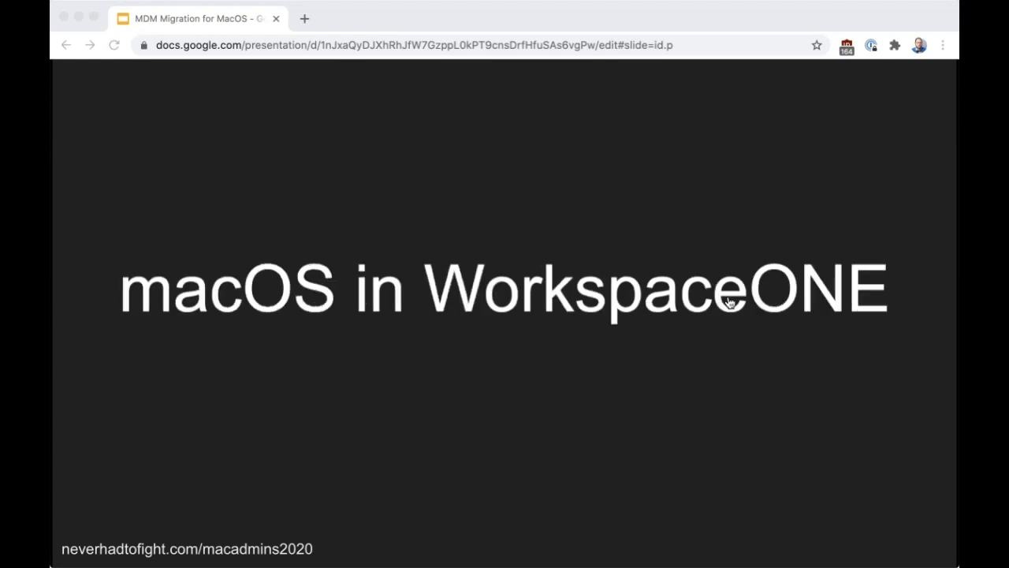
mouse_move(927, 345)
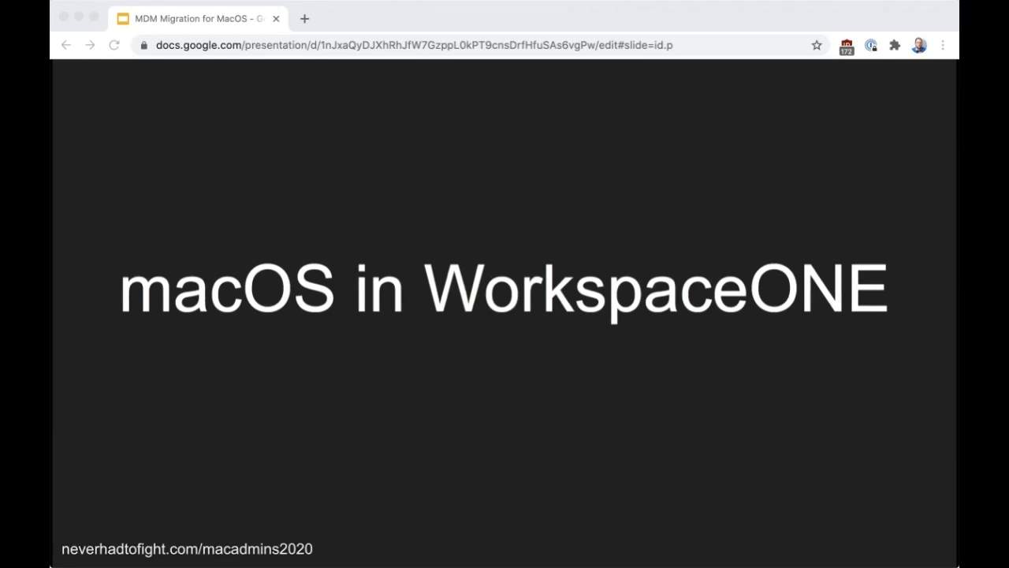
mouse_move(945, 200)
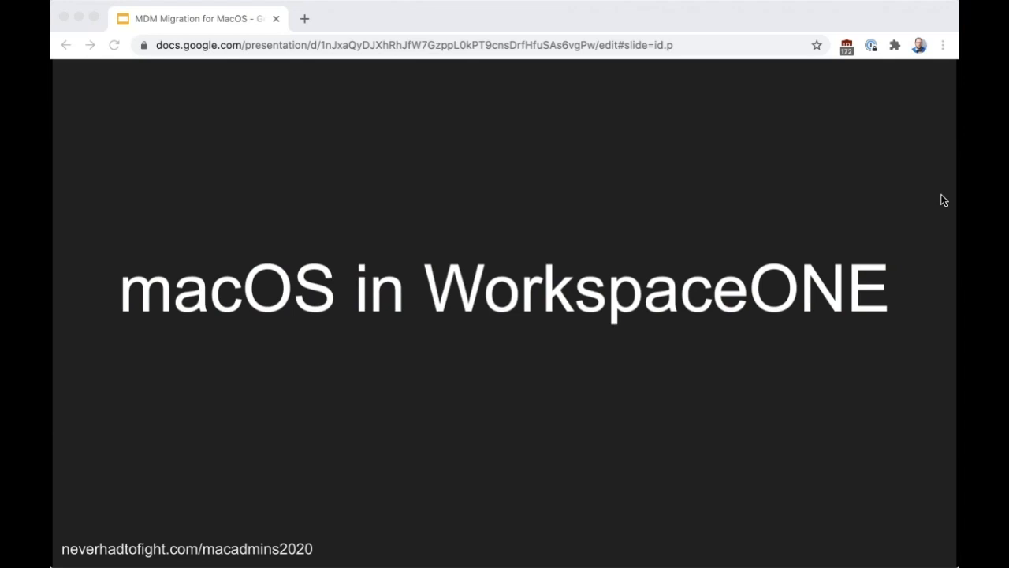
mouse_move(918, 183)
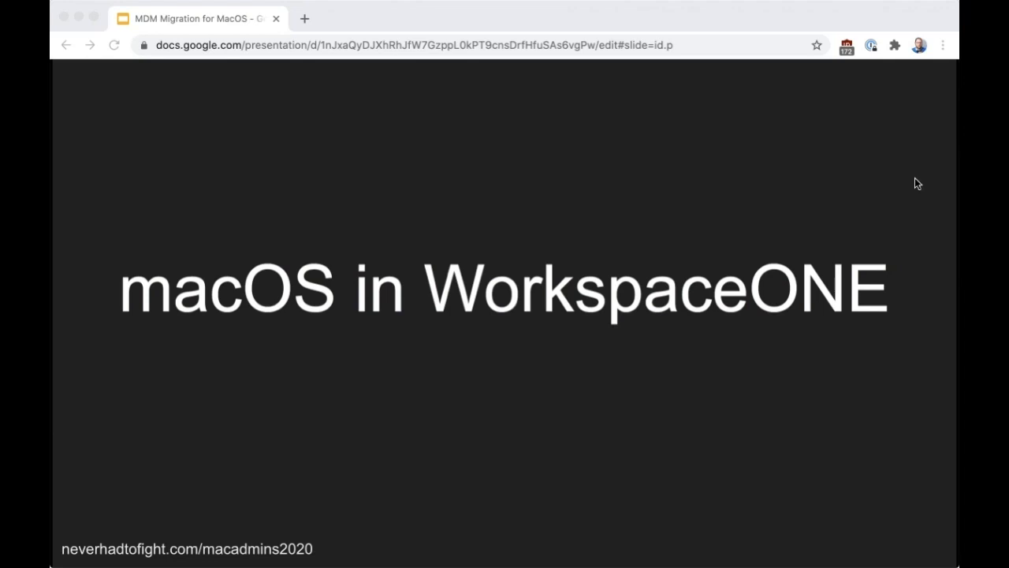
mouse_move(887, 168)
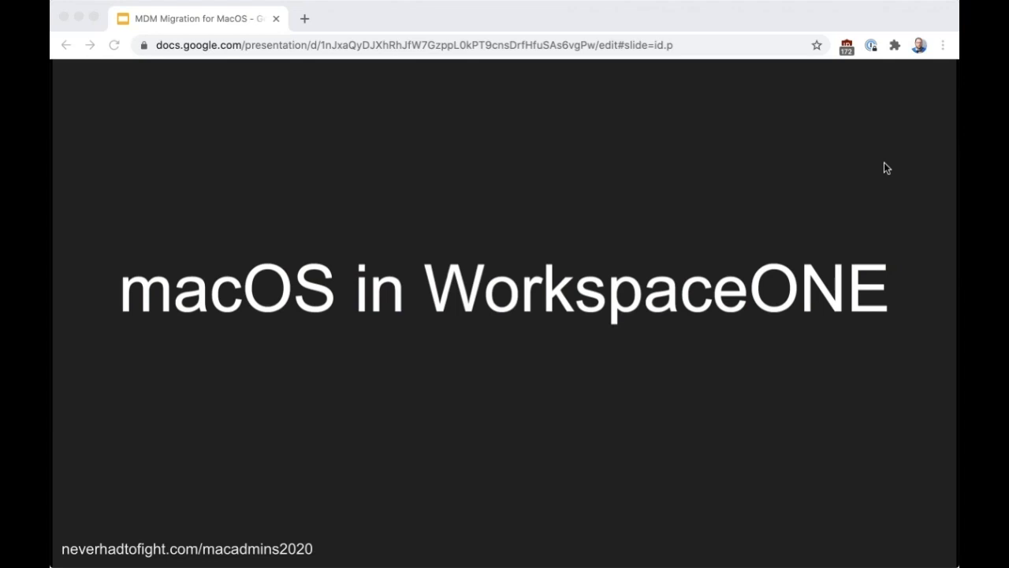
mouse_move(682, 296)
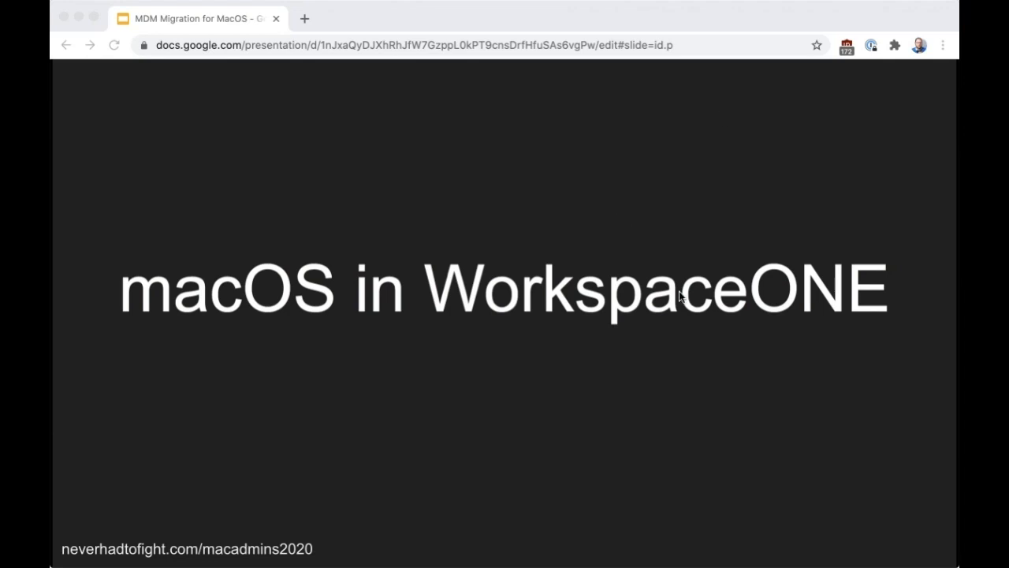
left_click(690, 294)
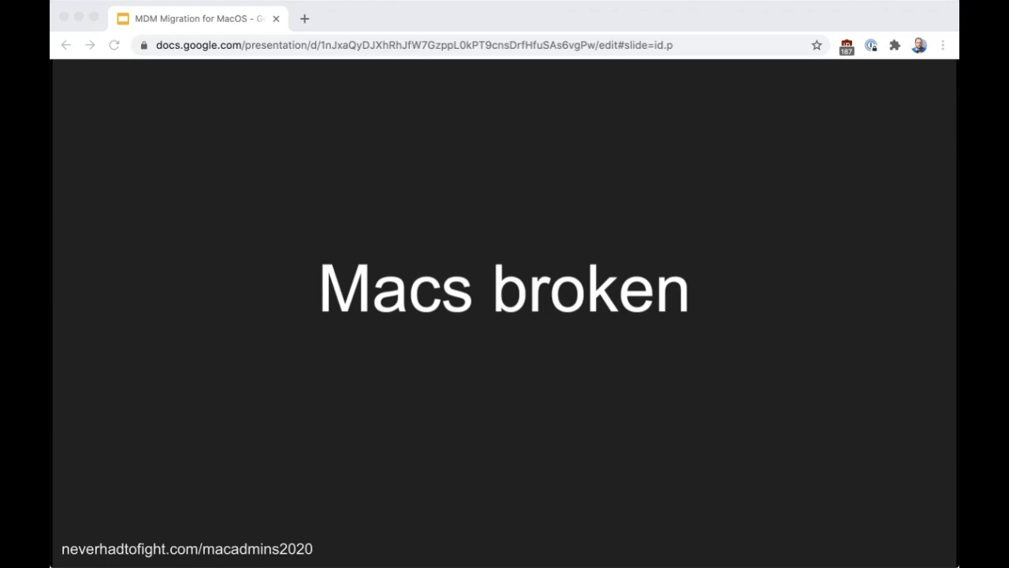
mouse_move(703, 292)
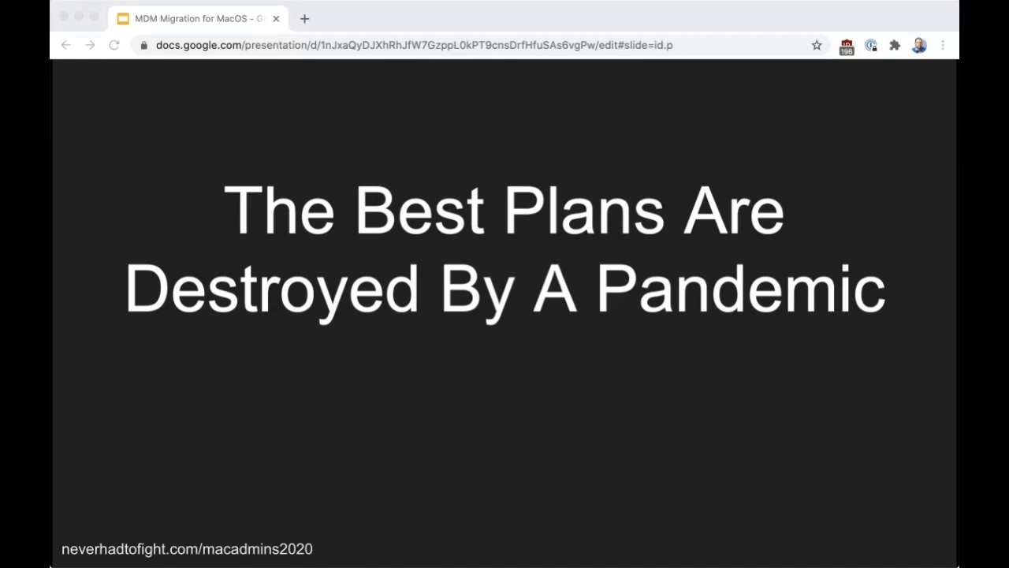
mouse_move(847, 208)
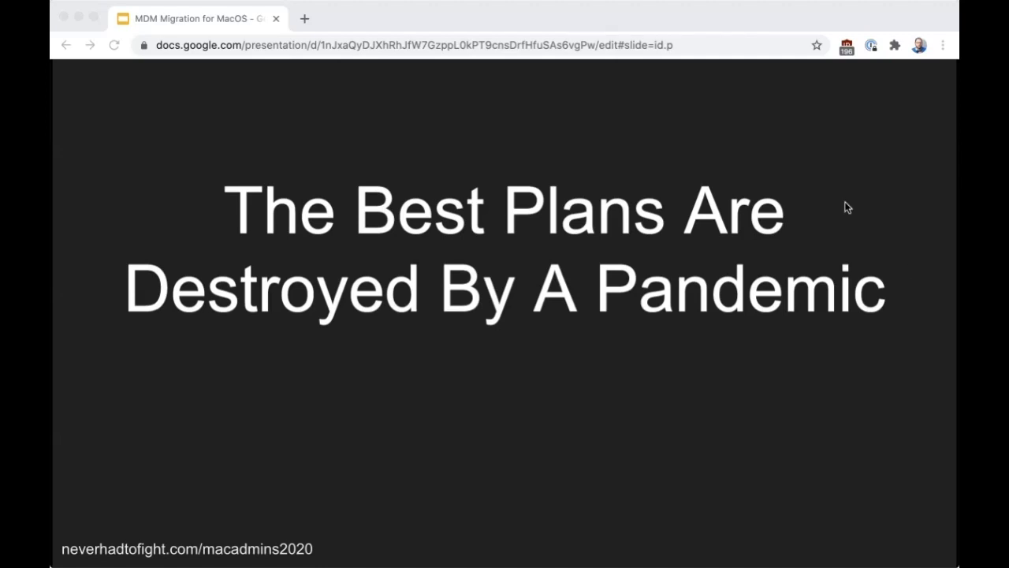
mouse_move(727, 297)
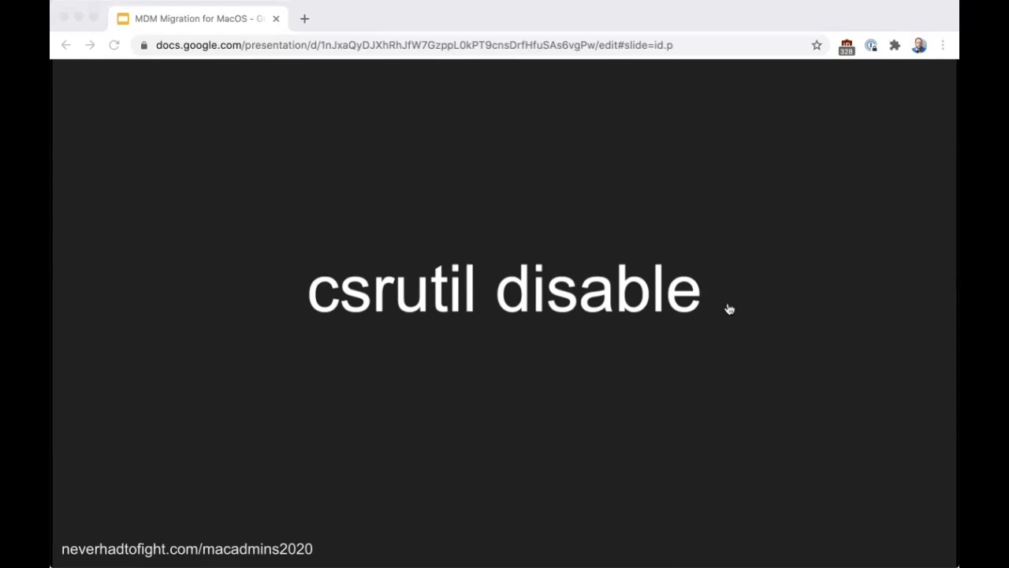
mouse_move(828, 320)
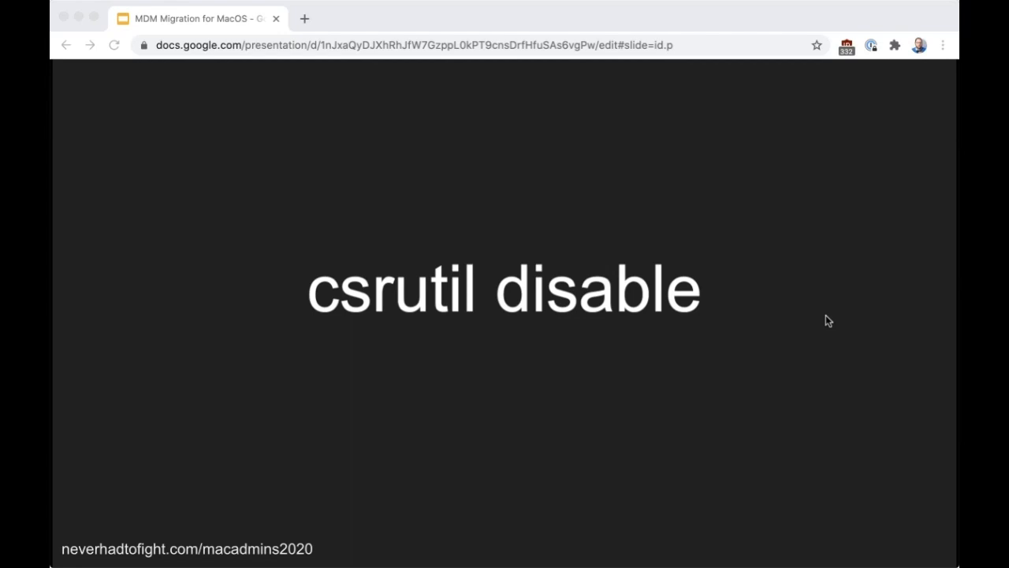
mouse_move(726, 302)
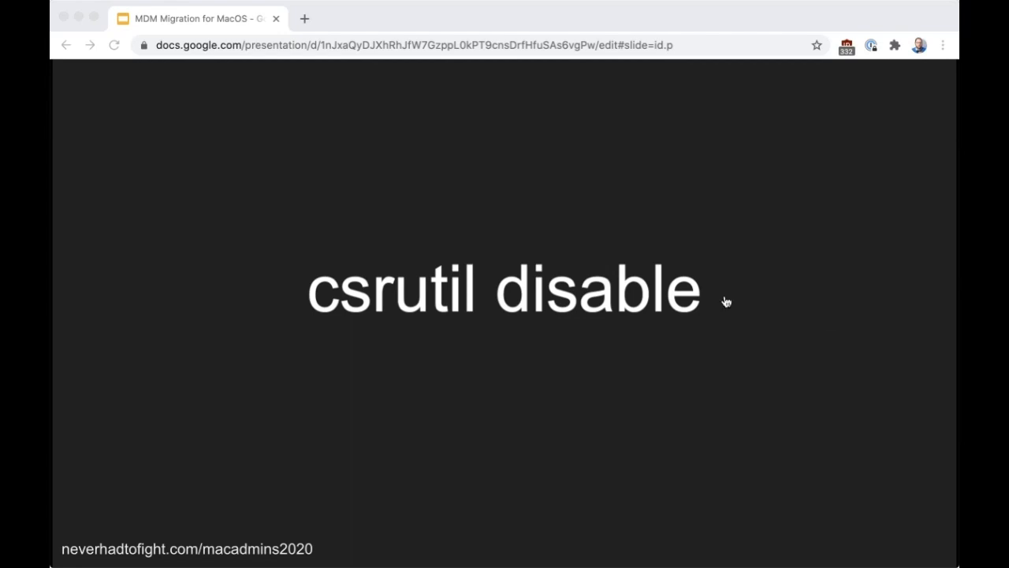